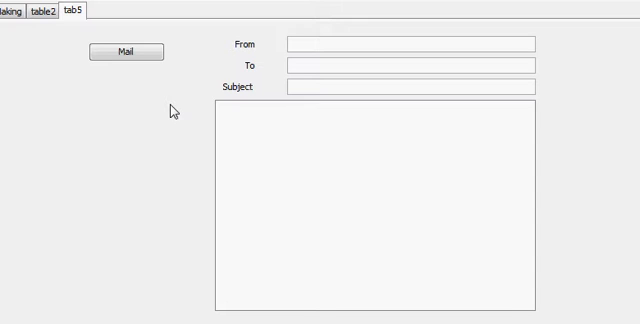
{"action": "mouse_move", "coordinate": [168, 112]}
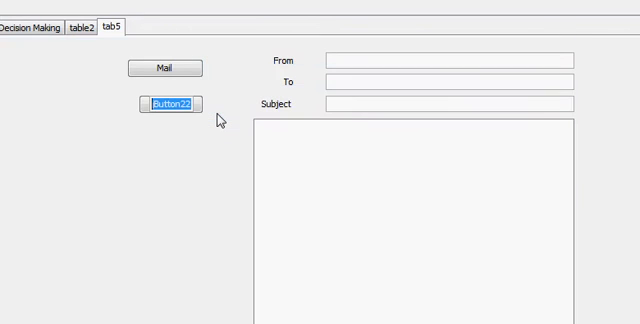
- Label the new button Attach and rename its variable to attach
{"action": "type", "text": "Attach"}
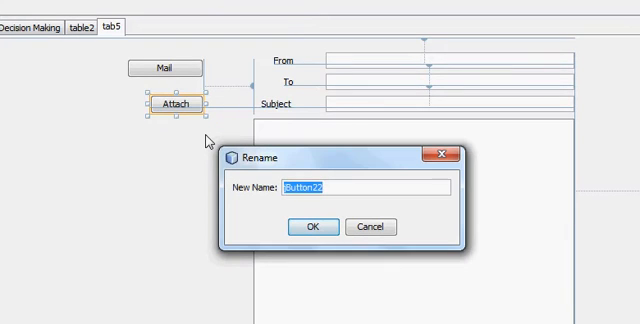
{"action": "type", "text": "a"}
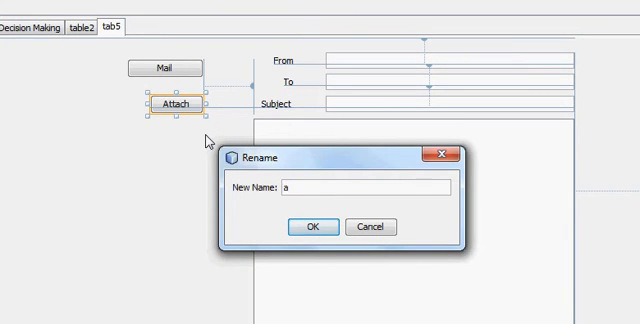
{"action": "type", "text": "attach"}
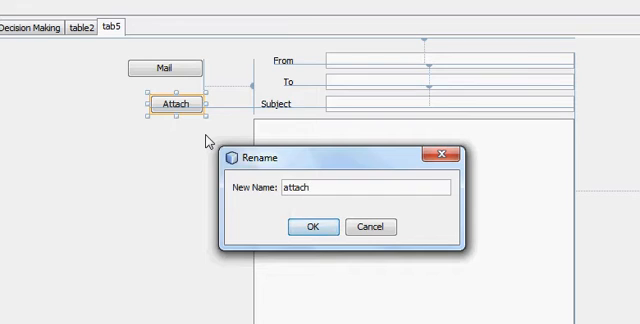
{"action": "left_click", "coordinate": [312, 228]}
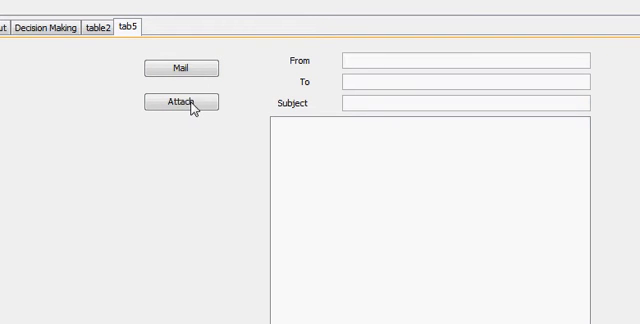
- Create an actionPerformed handler for the Attach button
{"action": "right_click", "coordinate": [180, 104]}
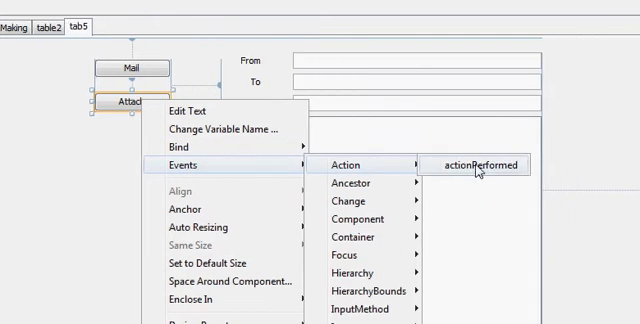
{"action": "left_click", "coordinate": [476, 164]}
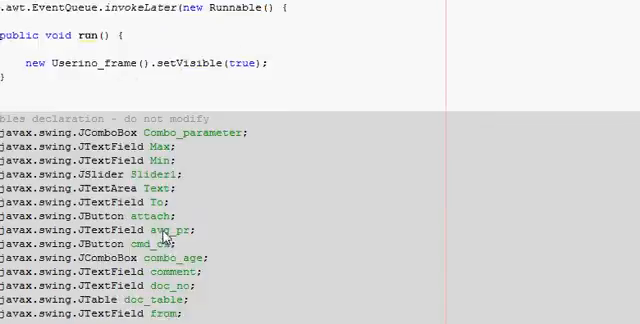
{"action": "scroll", "scroll_direction": "down", "scroll_amount": 3}
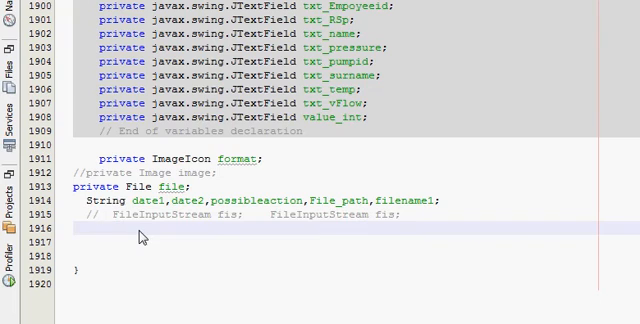
- Declare a String field named attachment after the generated variables in Source view
{"action": "type", "text": "a"}
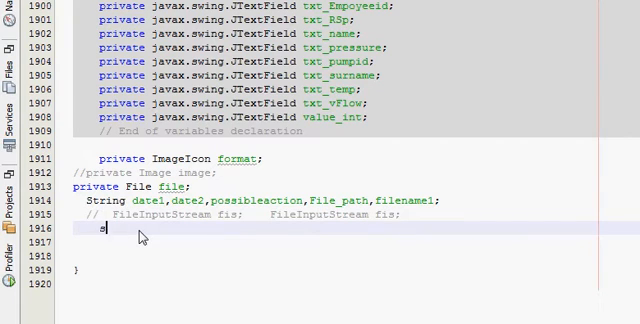
{"action": "type", "text": "St"}
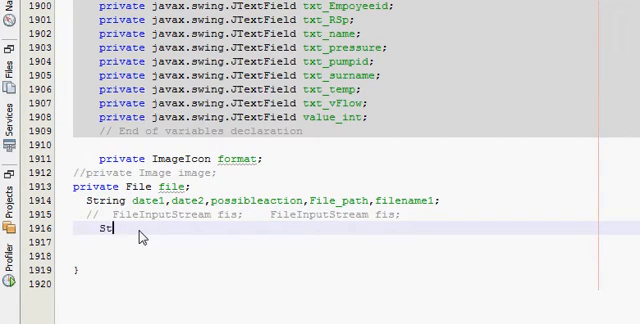
{"action": "type", "text": "rig"}
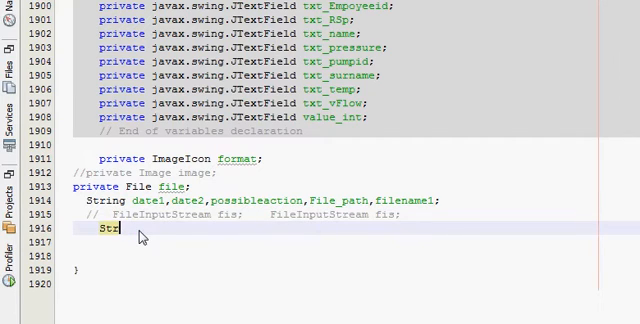
{"action": "type", "text": "ing"}
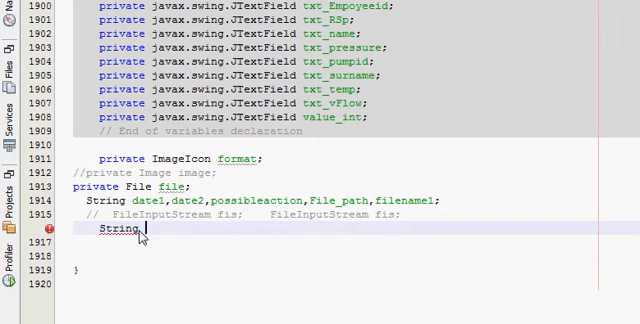
{"action": "type", "text": "atta"}
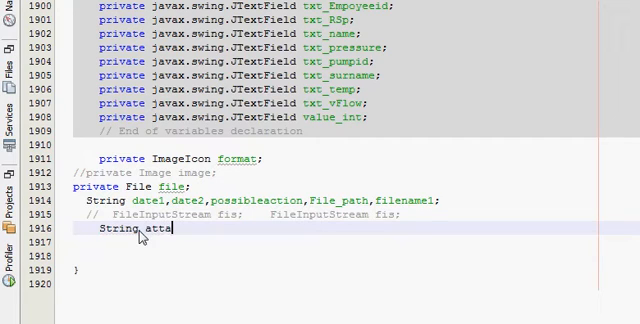
{"action": "type", "text": "ch"}
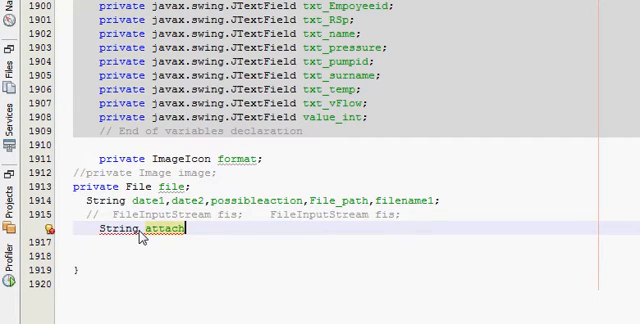
{"action": "type", "text": ";"}
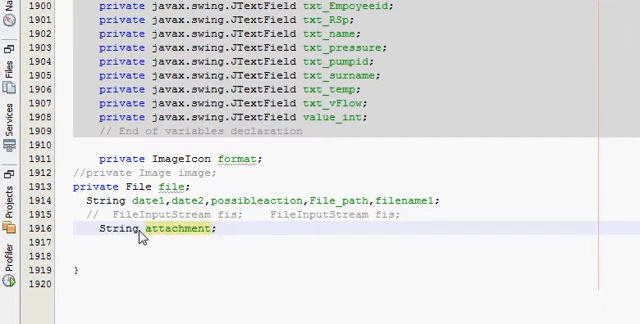
{"action": "type", "text": "_p"}
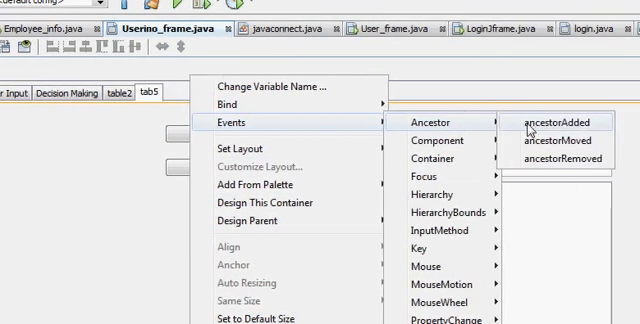
- Add an ancestorAdded event handler to the panel
{"action": "left_click", "coordinate": [552, 120]}
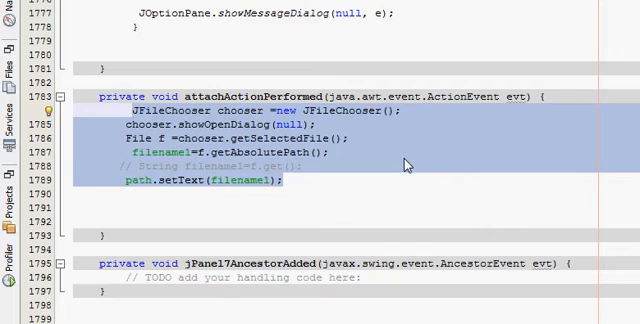
{"action": "mouse_move", "coordinate": [444, 172]}
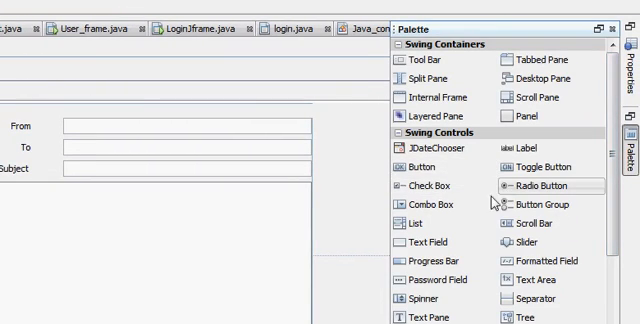
- Rename the text field below Attach to the variable name path
{"action": "scroll", "scroll_direction": "down", "scroll_amount": 3}
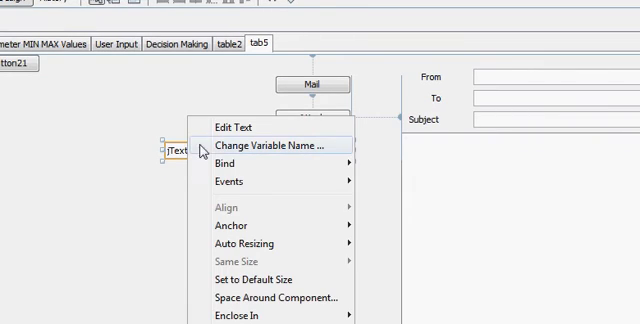
{"action": "left_click", "coordinate": [260, 146]}
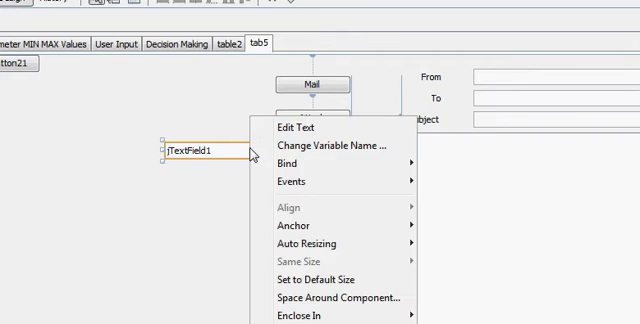
{"action": "left_click", "coordinate": [332, 146]}
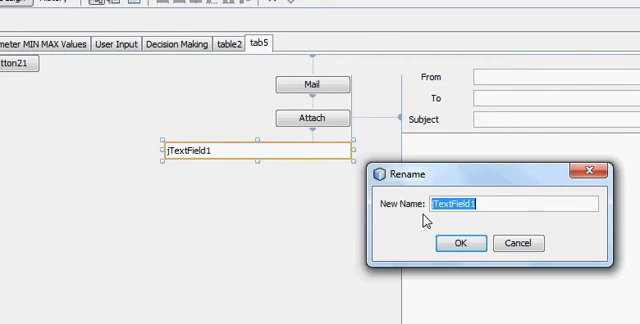
{"action": "key", "text": "Delete"}
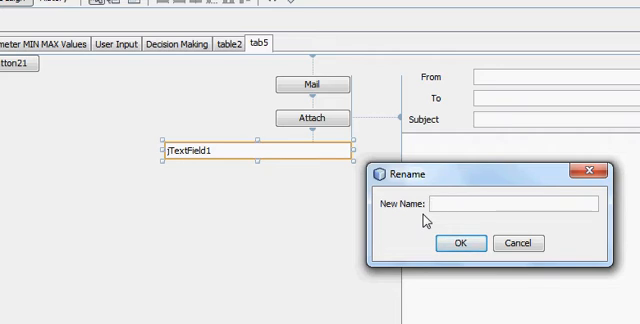
{"action": "type", "text": "pat"}
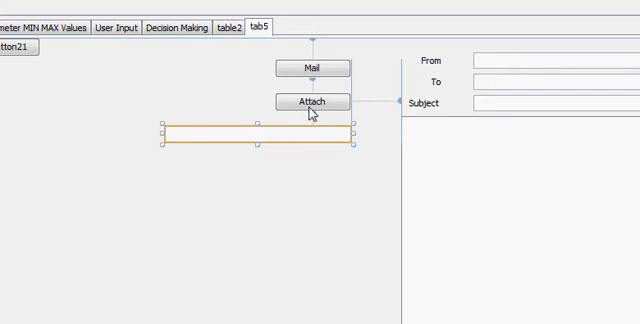
{"action": "mouse_move", "coordinate": [270, 144]}
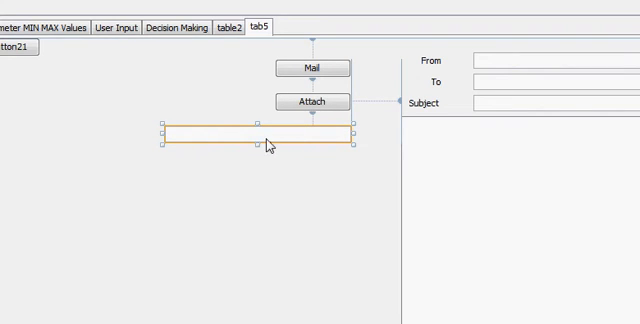
{"action": "mouse_move", "coordinate": [292, 144]}
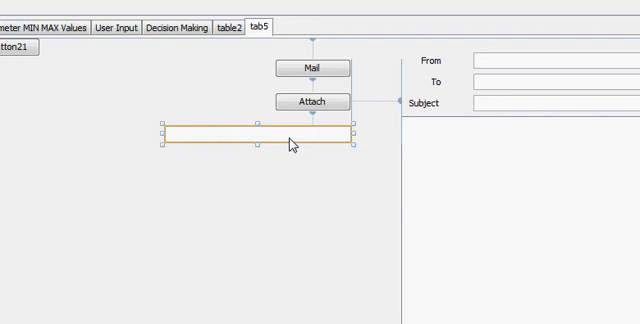
{"action": "mouse_move", "coordinate": [296, 152]}
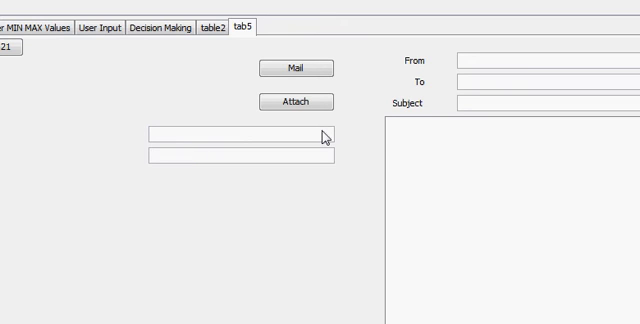
- Set the second text field's text to attach_name and rename its variable name_attach
{"action": "type", "text": "az"}
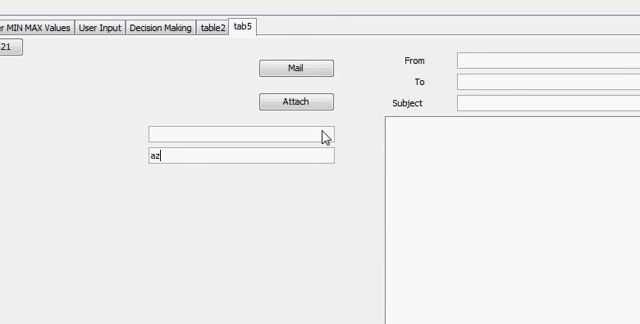
{"action": "type", "text": "attach"}
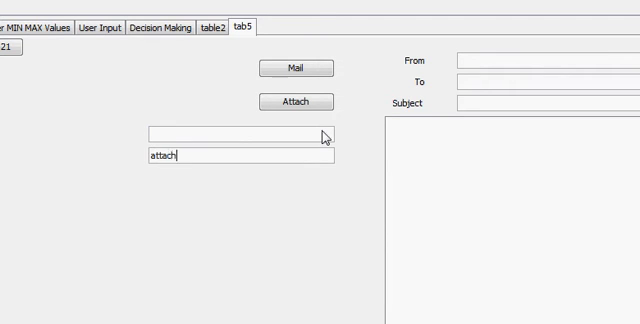
{"action": "type", "text": "_"}
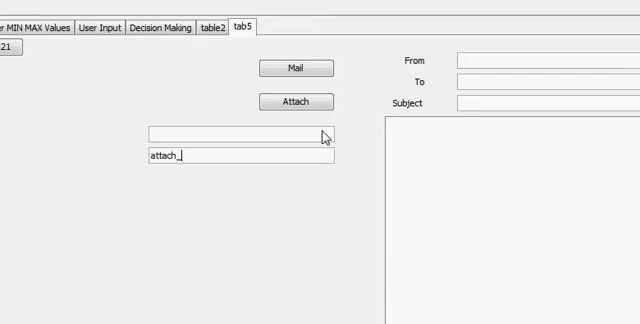
{"action": "type", "text": "name"}
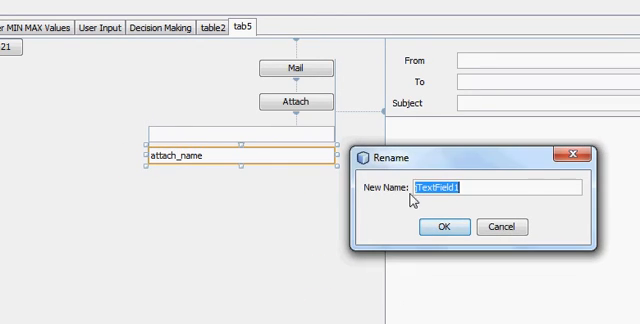
{"action": "type", "text": "name_attach"}
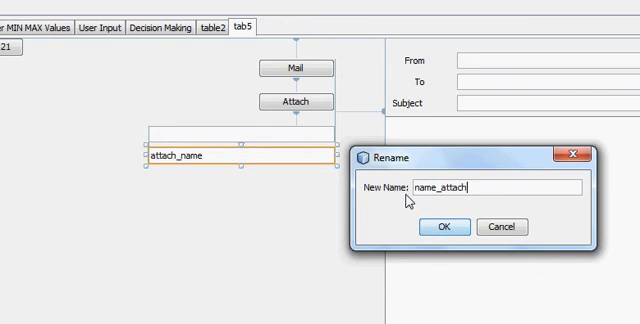
{"action": "left_click", "coordinate": [502, 226]}
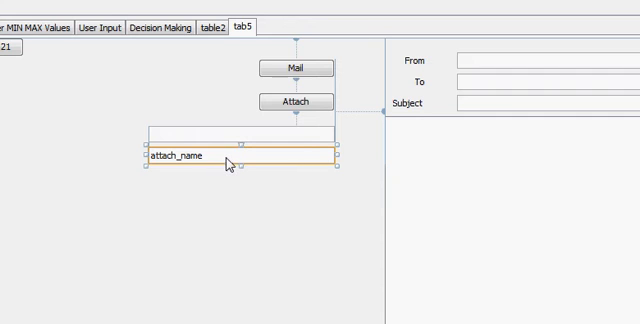
{"action": "mouse_move", "coordinate": [284, 122]}
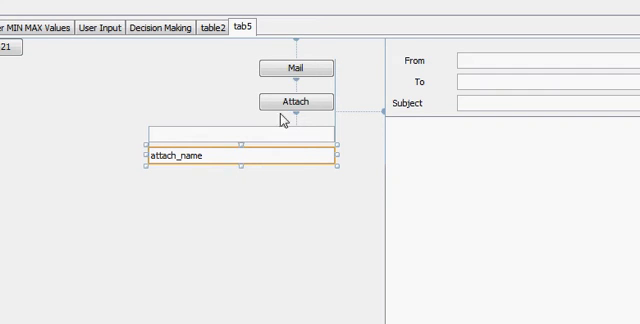
{"action": "right_click", "coordinate": [280, 120]}
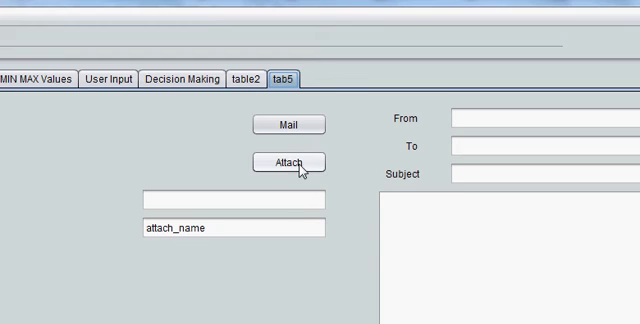
- Use Attach in the running form and browse the Open dialog into Masterarbeit and a subfolder
{"action": "left_click", "coordinate": [290, 162]}
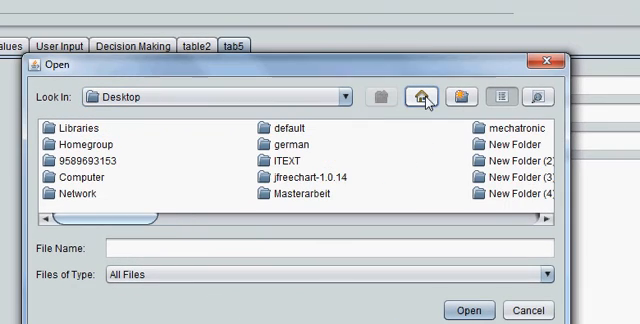
{"action": "double_click", "coordinate": [306, 192]}
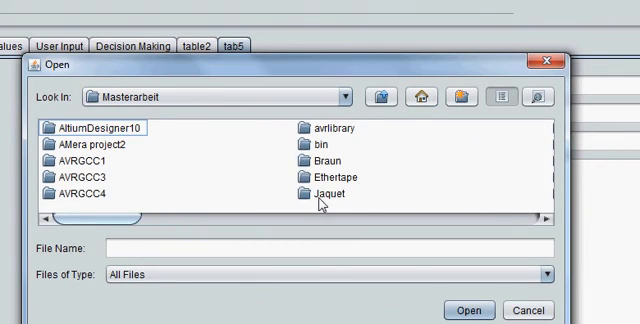
{"action": "double_click", "coordinate": [80, 160]}
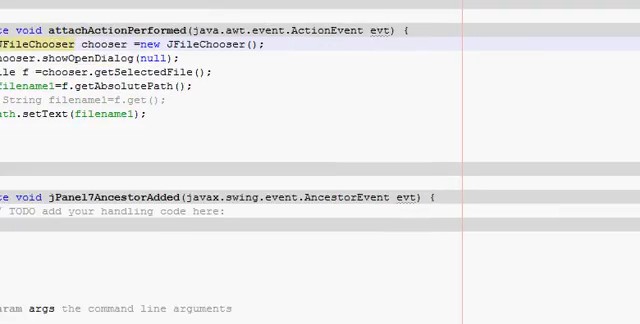
- Store the chosen file's path in attachment_path and rename the first text field path_attach
{"action": "scroll", "scroll_direction": "down", "scroll_amount": 3}
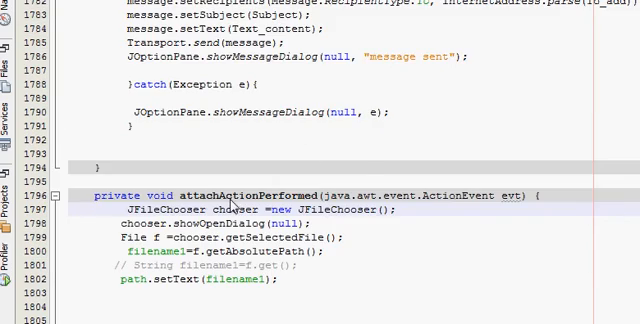
{"action": "scroll", "scroll_direction": "down", "scroll_amount": 3}
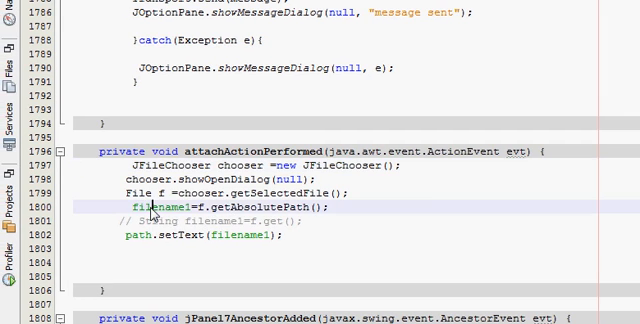
{"action": "type", "text": "attachment_path"}
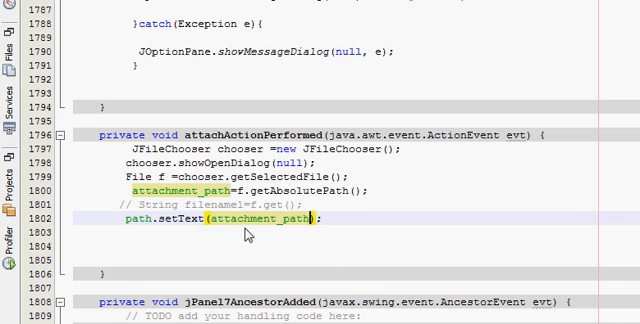
{"action": "mouse_move", "coordinate": [248, 222]}
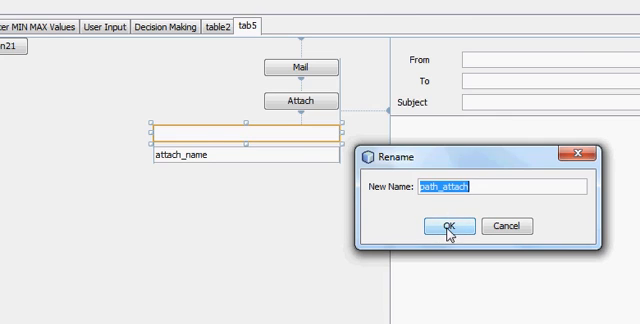
{"action": "left_click", "coordinate": [444, 224]}
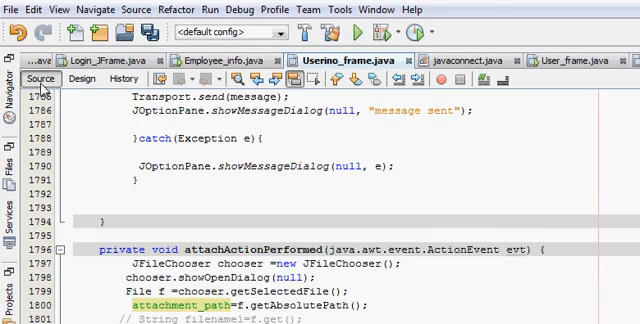